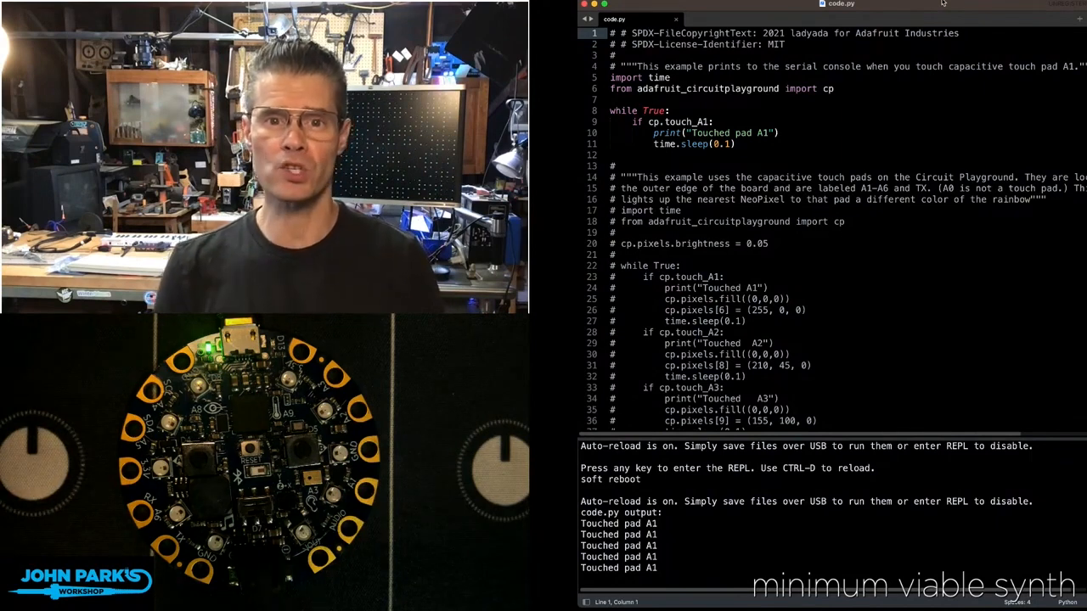
Step: Click into code.py to begin replacing the A1 print example with the rainbow touch-pad code
click(846, 101)
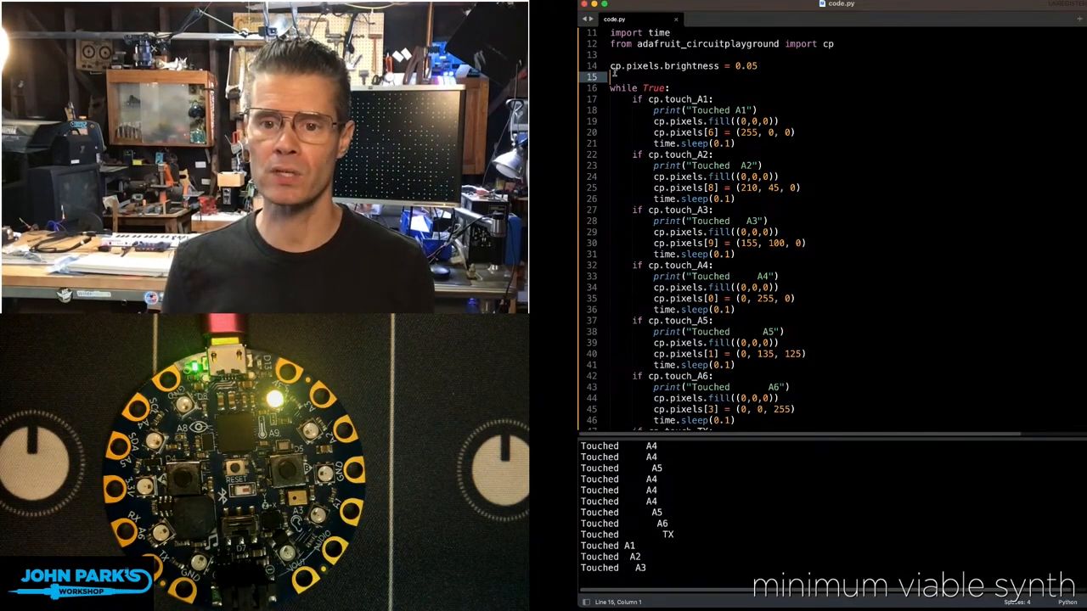
click(762, 65)
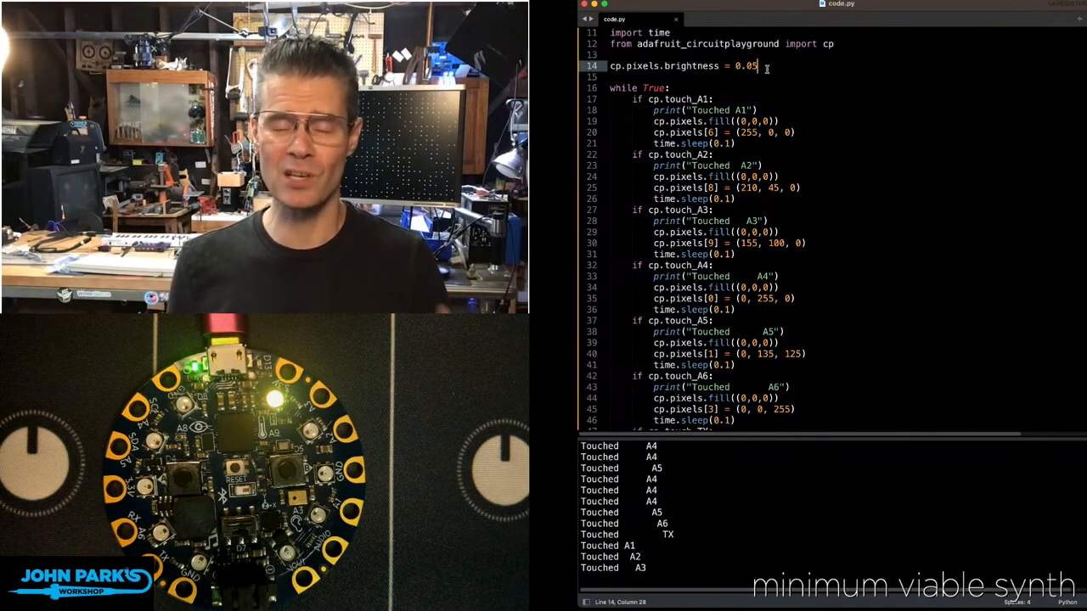
scroll(up, 3)
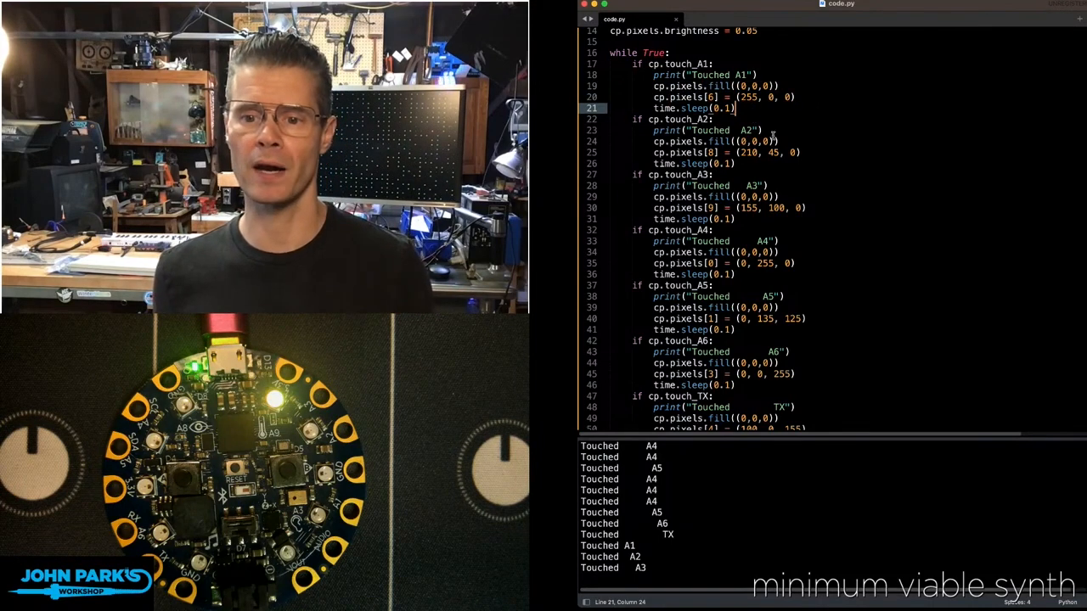
scroll(down, 3)
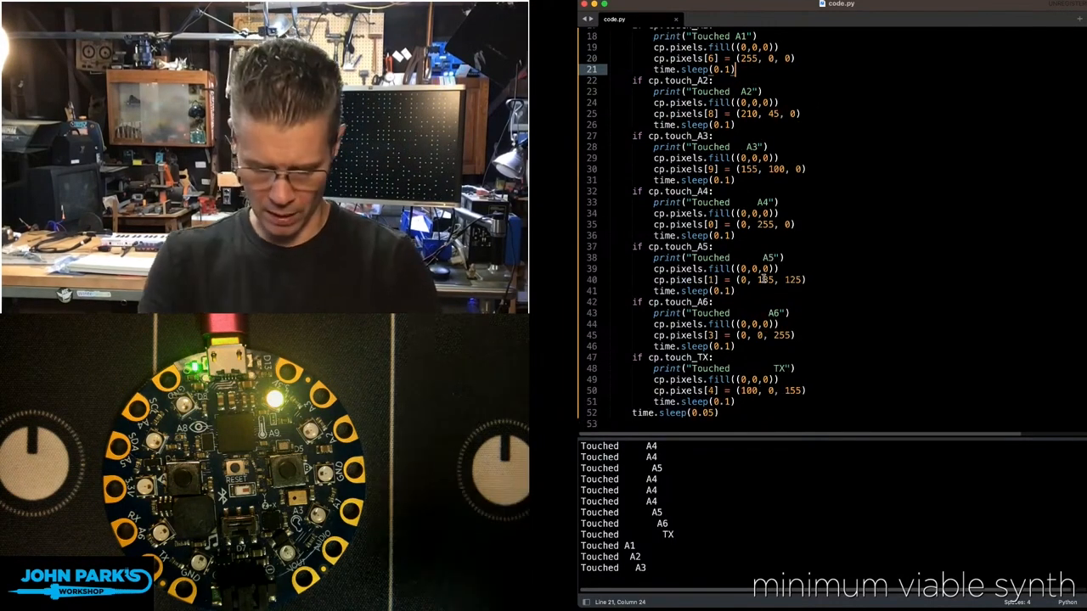